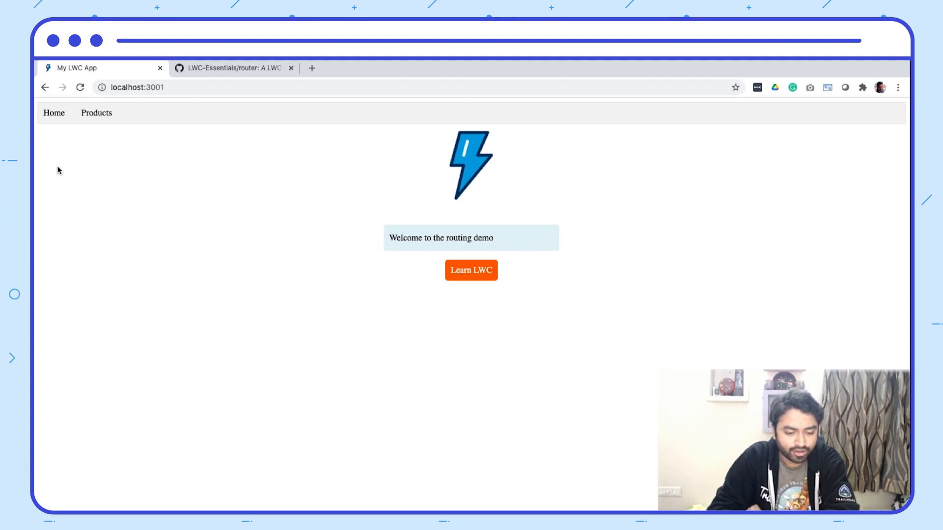
# Step: Go to the Products page of My LWC App showing Carrots, Cucumber and Melons
pyautogui.click(96, 112)
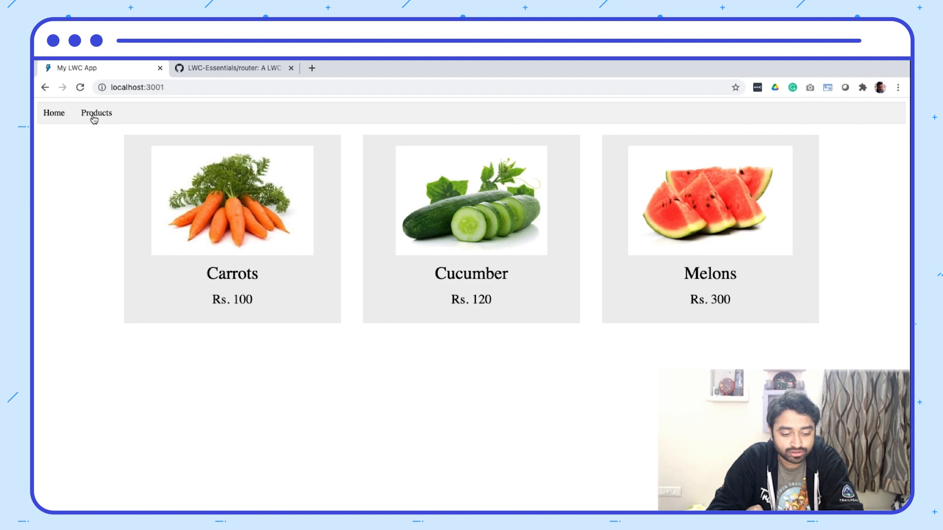
pyautogui.moveTo(112, 136)
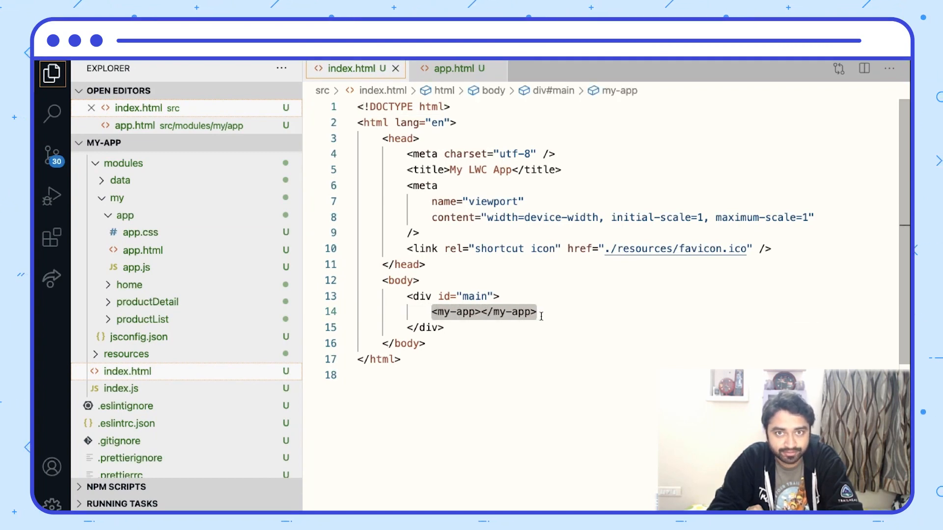
# Step: Review the my-app element inside the main div in index.html
pyautogui.click(457, 68)
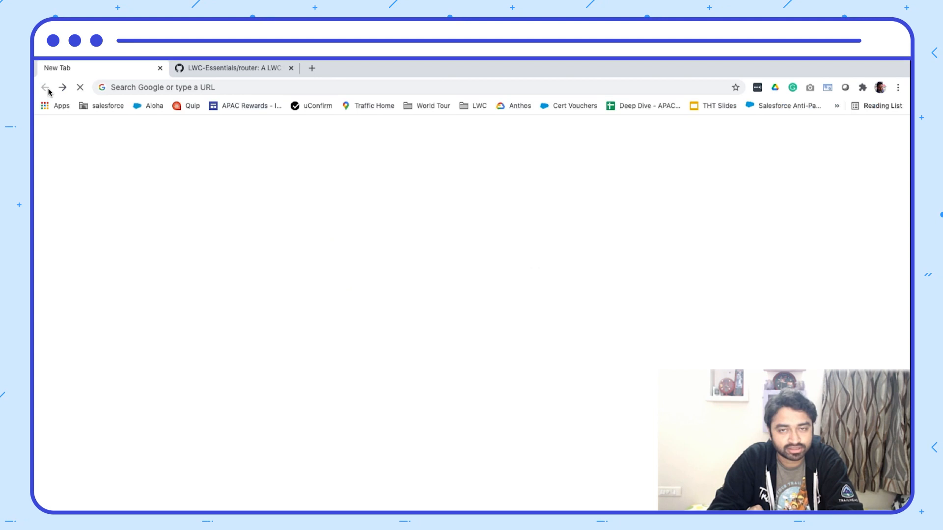
# Step: Let the new Chrome tab load Google's start page, then leave it
pyautogui.click(46, 87)
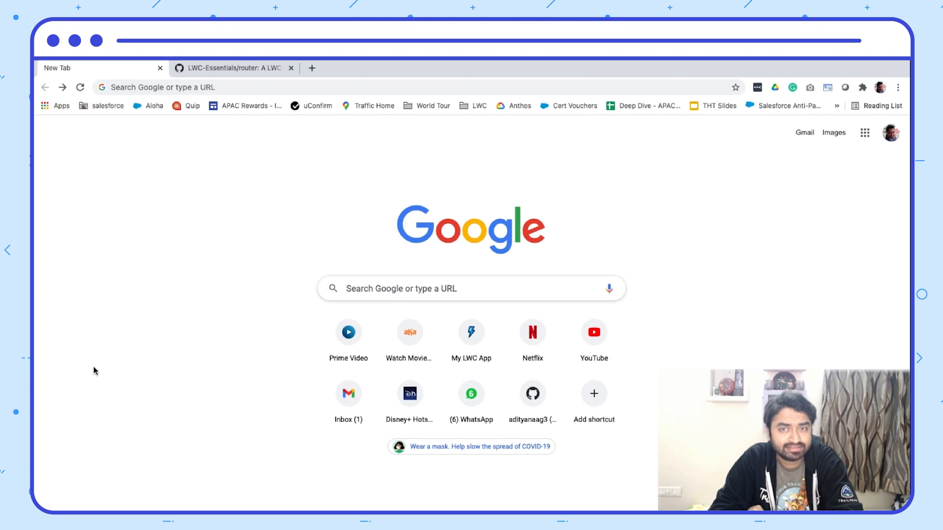
pyautogui.click(232, 67)
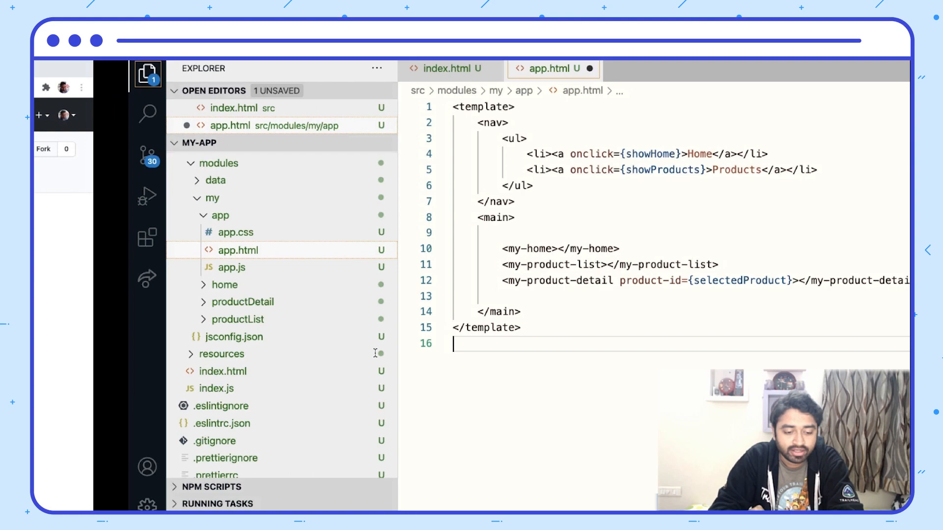
# Step: View the LWC-Essentials/router GitHub repository with its file list and README
pyautogui.click(229, 67)
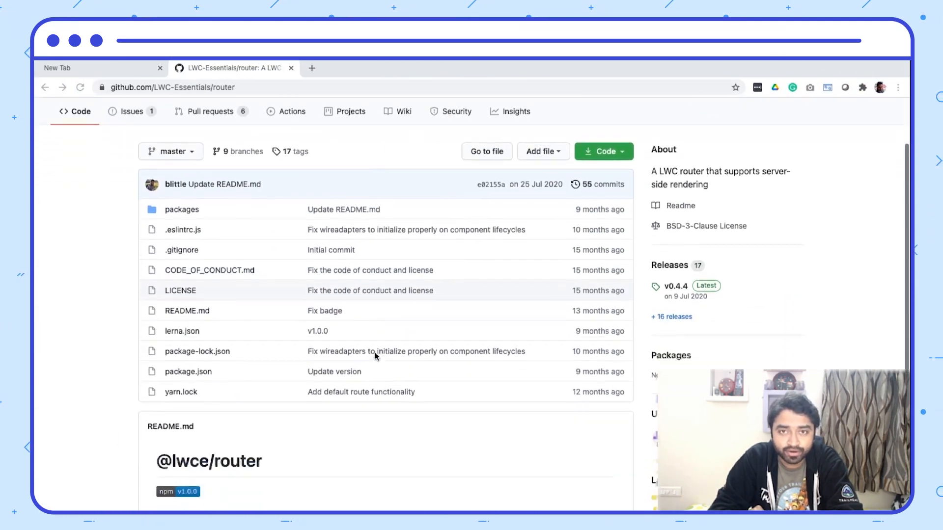
pyautogui.scroll(-3)
pyautogui.write('npm install @lwce/rout')
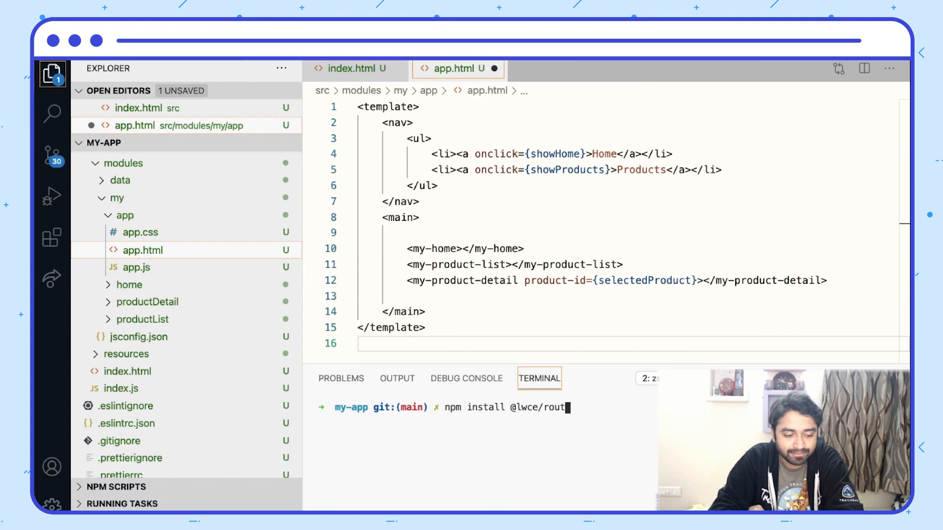
pyautogui.press('Enter')
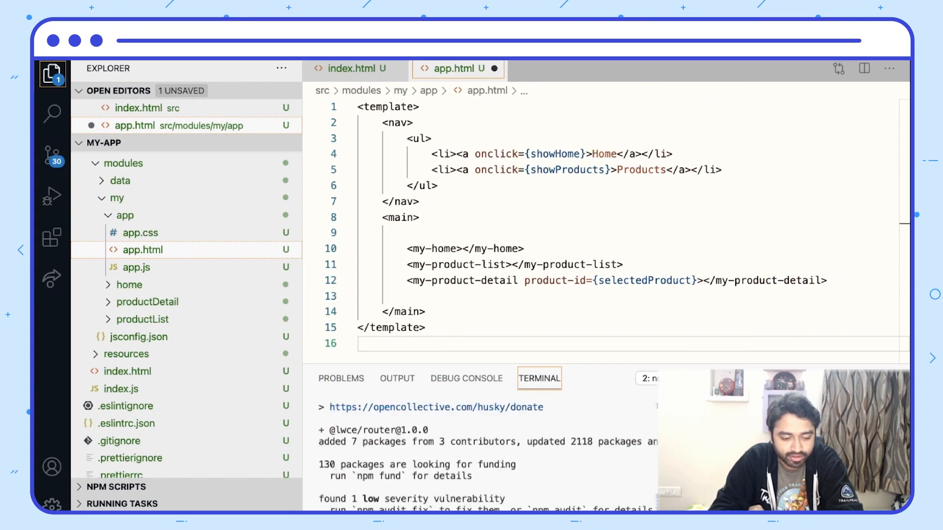
pyautogui.click(126, 424)
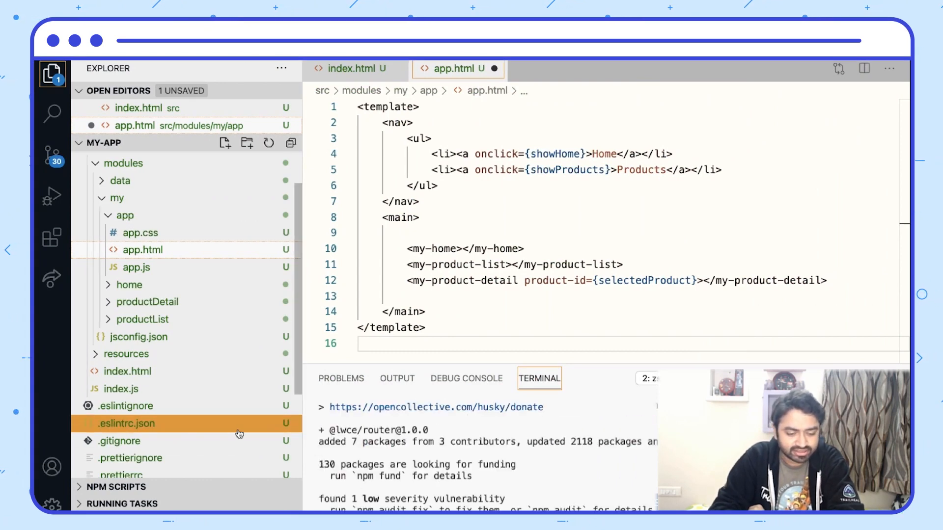
pyautogui.click(129, 400)
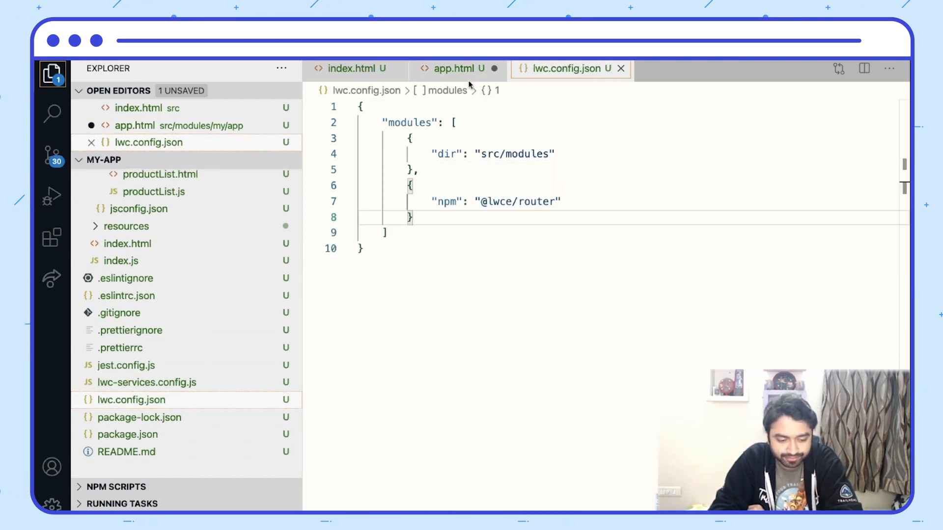
pyautogui.click(456, 69)
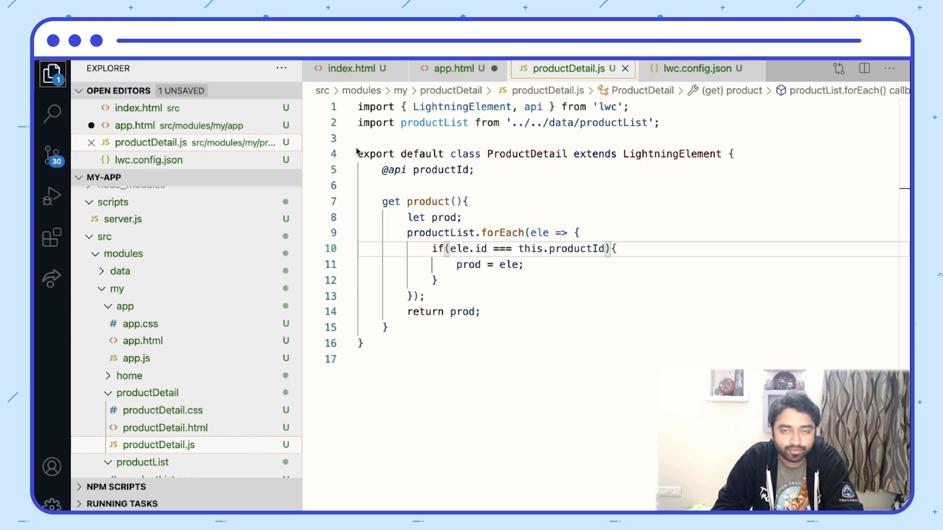
pyautogui.write("import { routeParams } from '@lwce/router';")
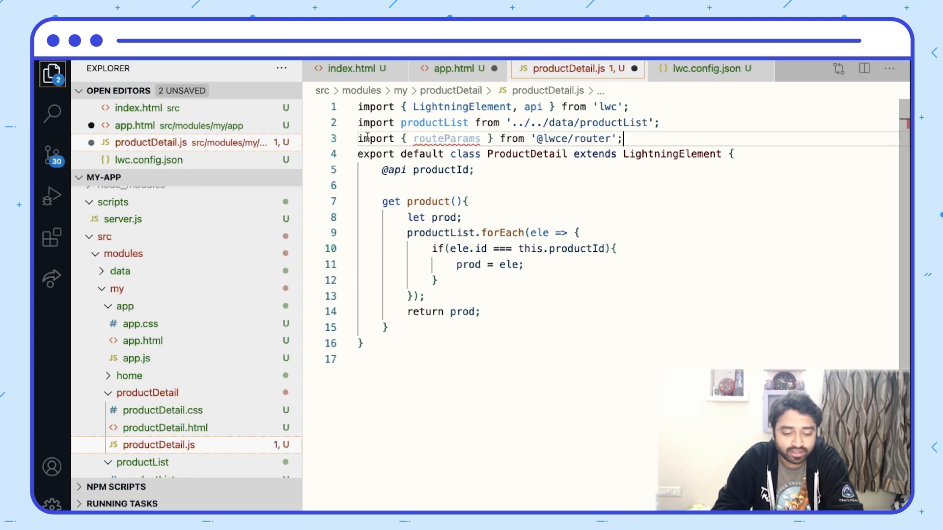
pyautogui.press('Enter')
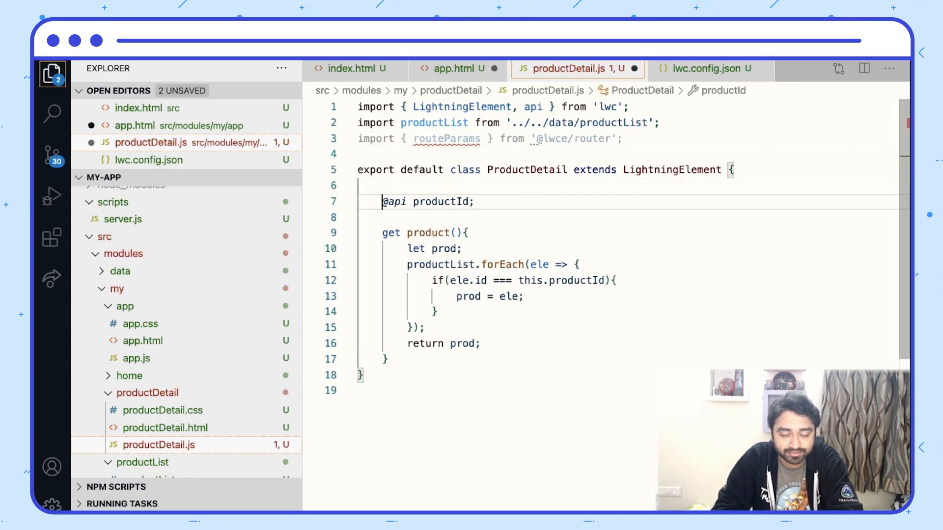
pyautogui.write('@wire(routeParams) params;')
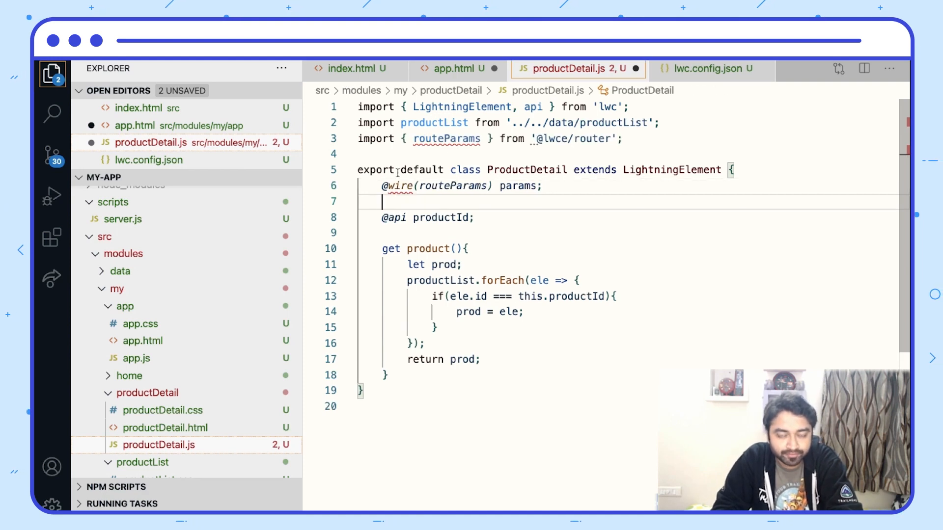
pyautogui.write('wire')
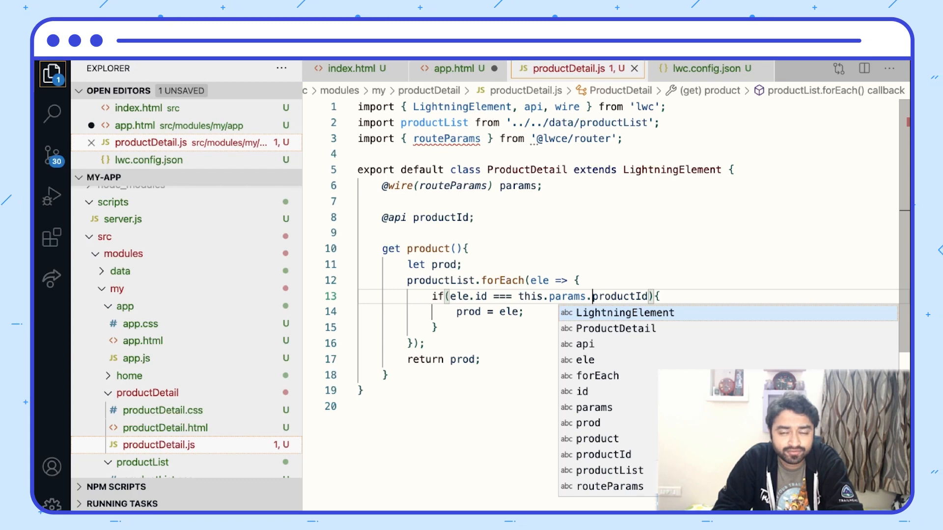
pyautogui.press('Escape')
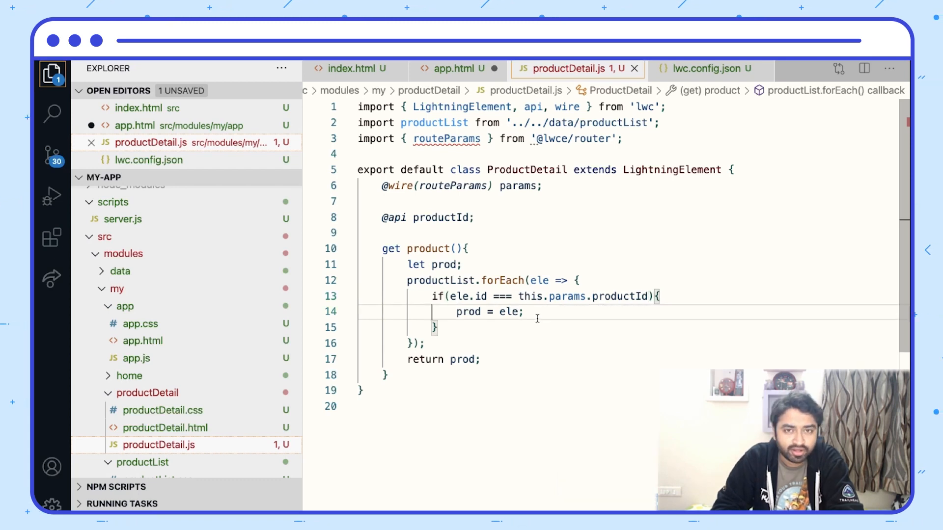
pyautogui.click(458, 69)
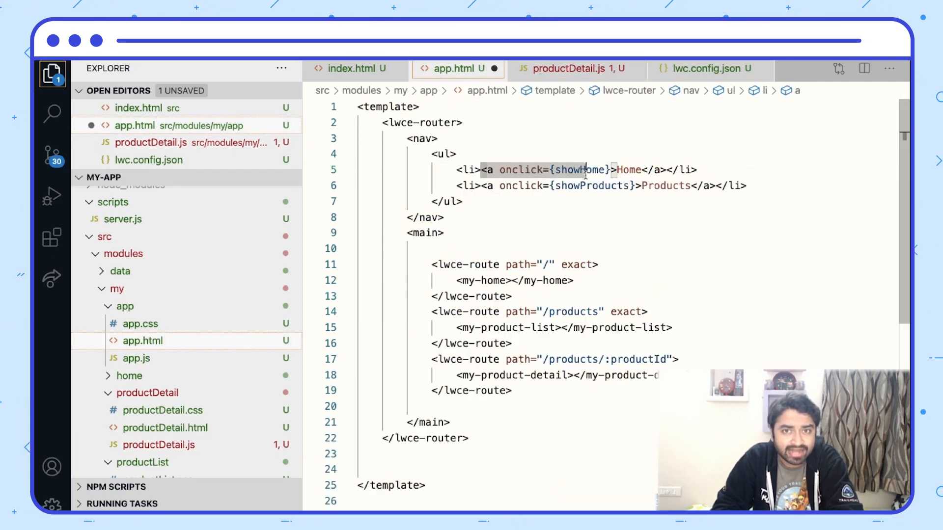
# Step: Replace the Home anchor in app.html with <lwce-link href="/">Home</lwce-link>
pyautogui.write('<lwce-link href="/">Home</lwce-link>')
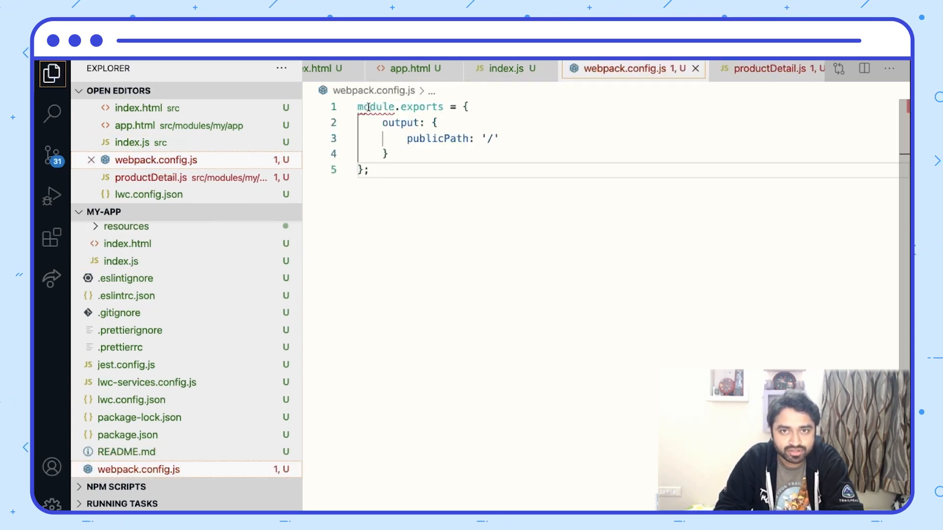
pyautogui.moveTo(700, 92)
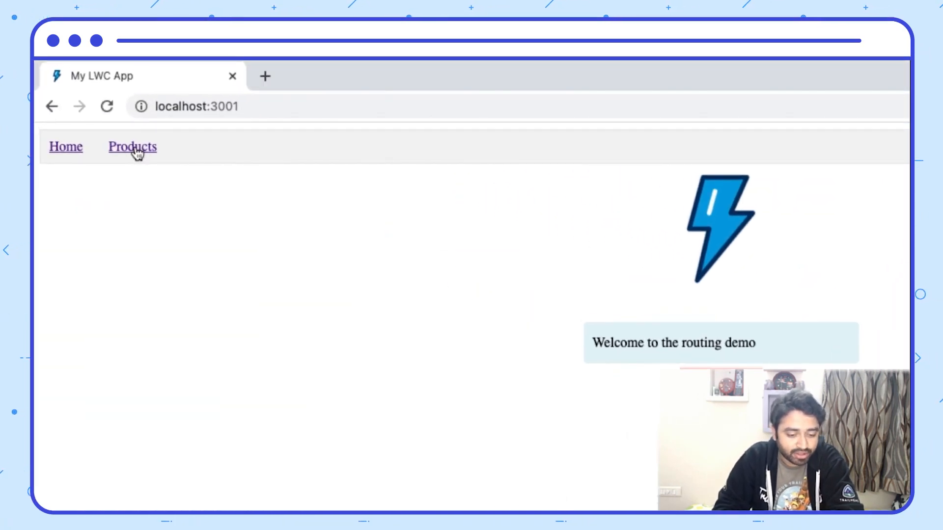
# Step: Navigate Products, open Carrots at /products/1, and go back to /products
pyautogui.click(132, 147)
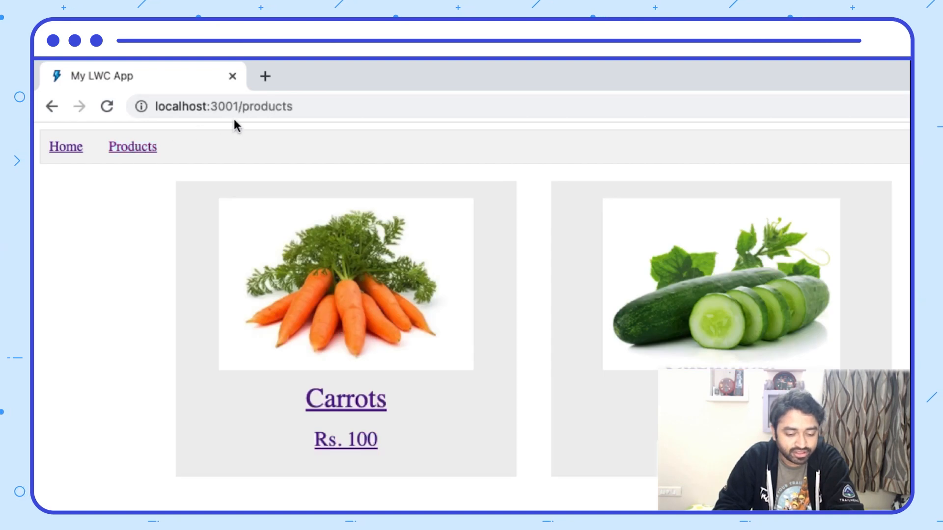
pyautogui.moveTo(331, 259)
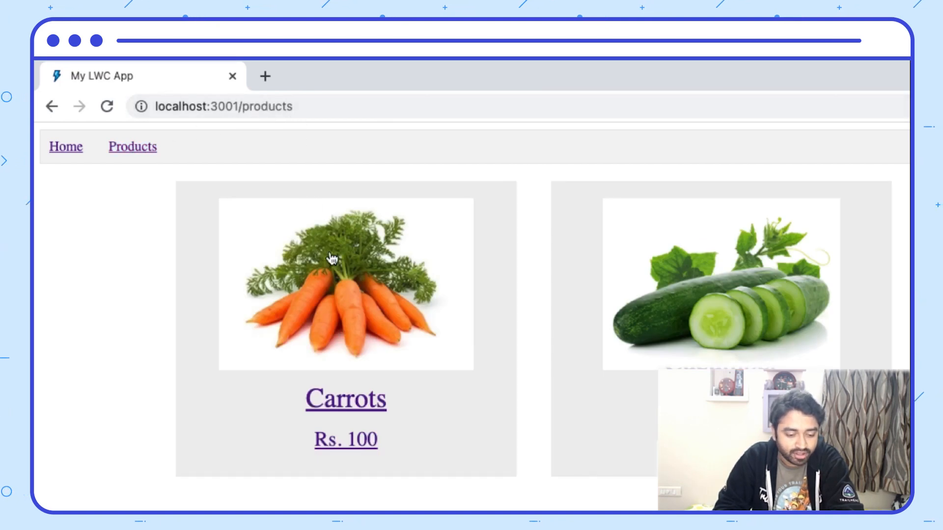
pyautogui.click(345, 399)
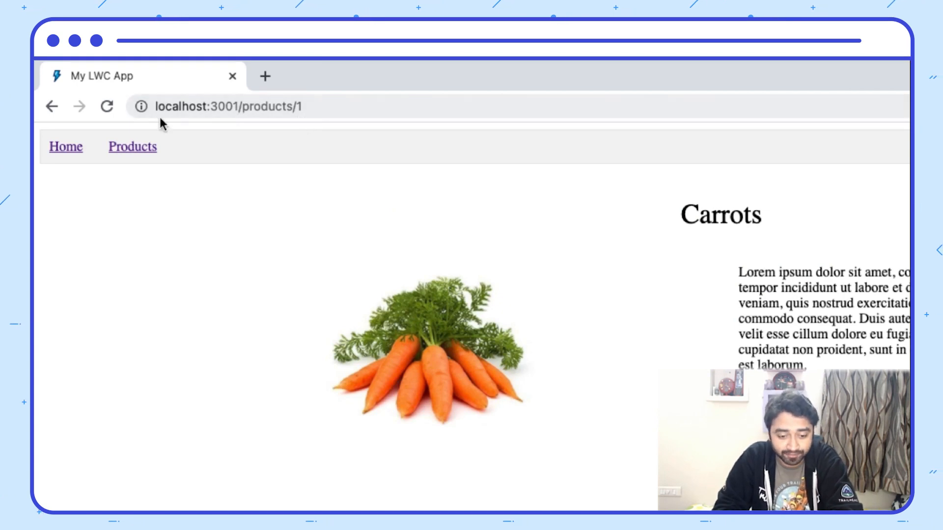
pyautogui.click(52, 106)
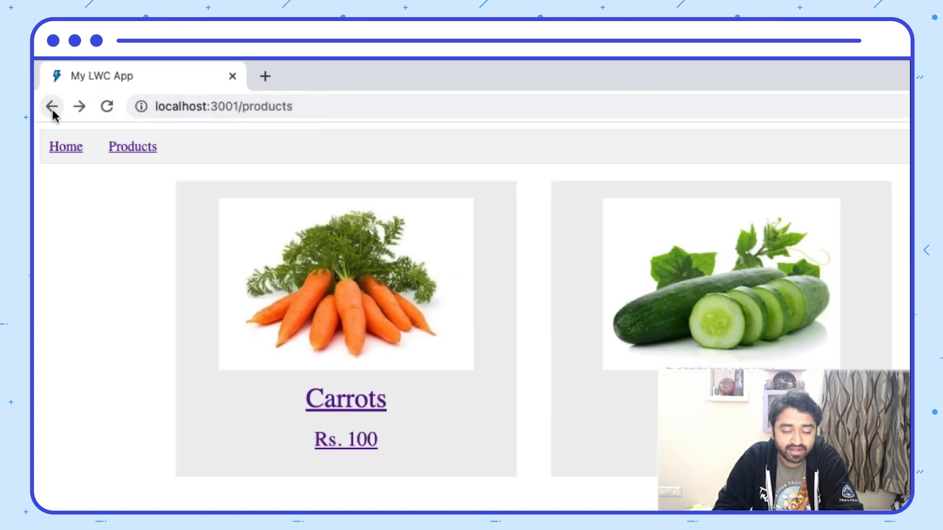
pyautogui.moveTo(120, 269)
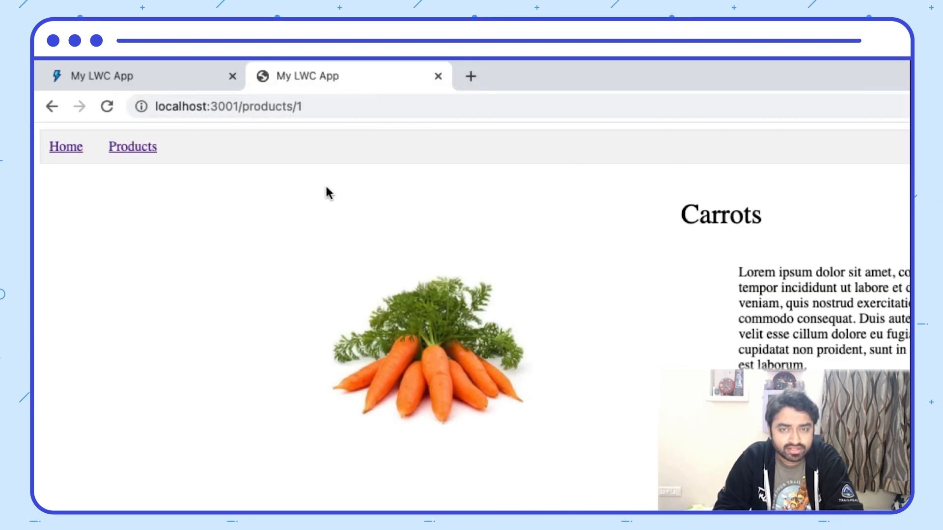
pyautogui.moveTo(360, 245)
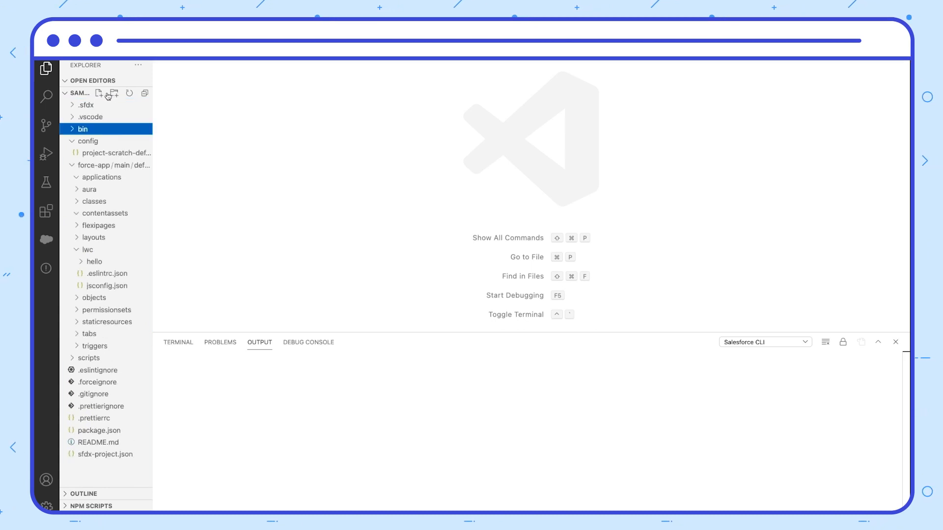
# Step: Create bin/install.sh with comments: delete existing scratch org, create new default scratch org, push source, navigate to a page
pyautogui.click(100, 94)
pyautogui.write('install.sh')
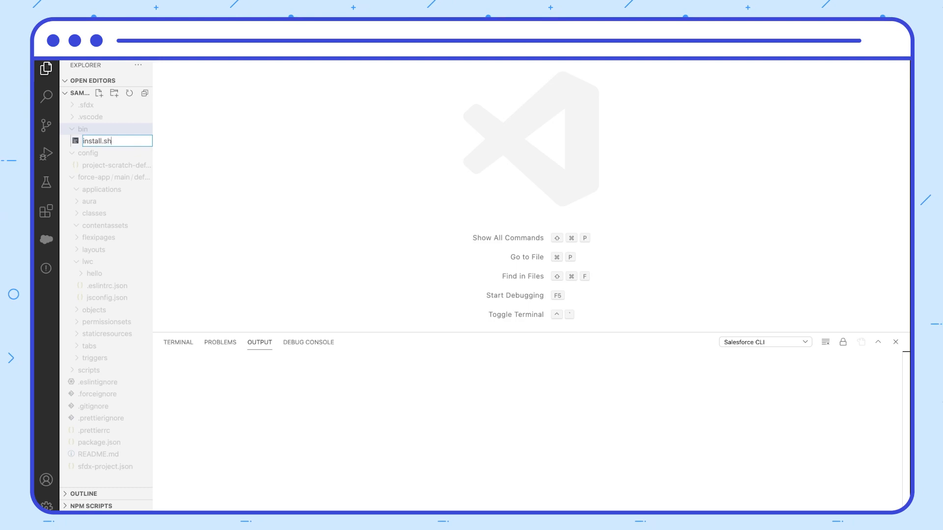
pyautogui.press('Enter')
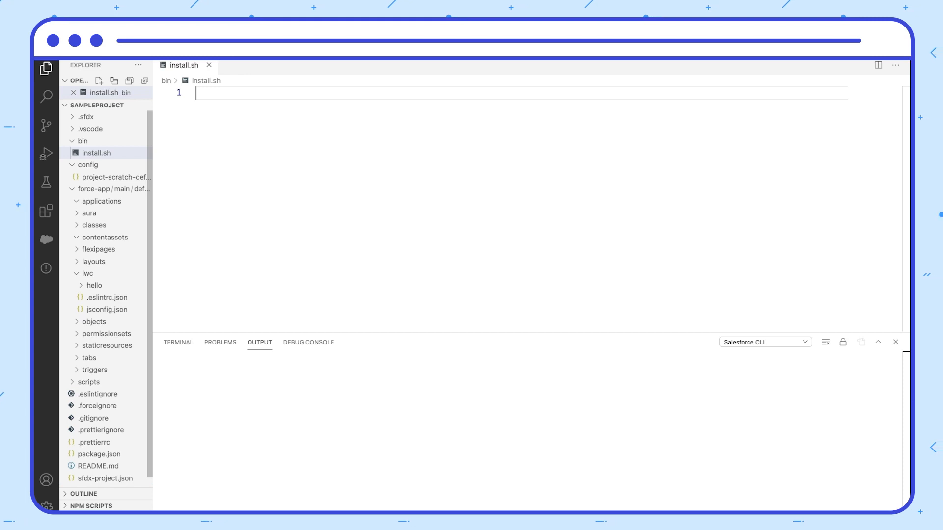
pyautogui.write('#delete the existing scratch org')
pyautogui.write('#cr')
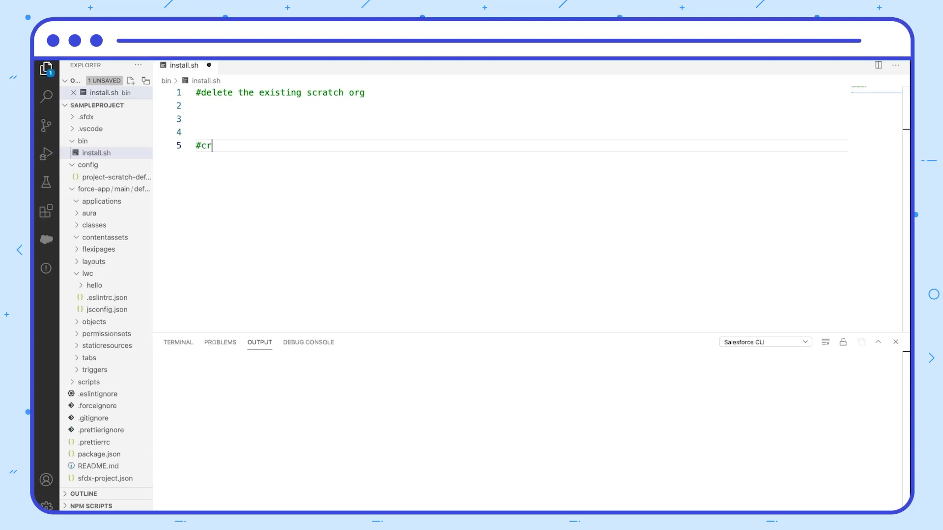
pyautogui.write('eate a new default scratch org')
pyautogui.write('#push the source code')
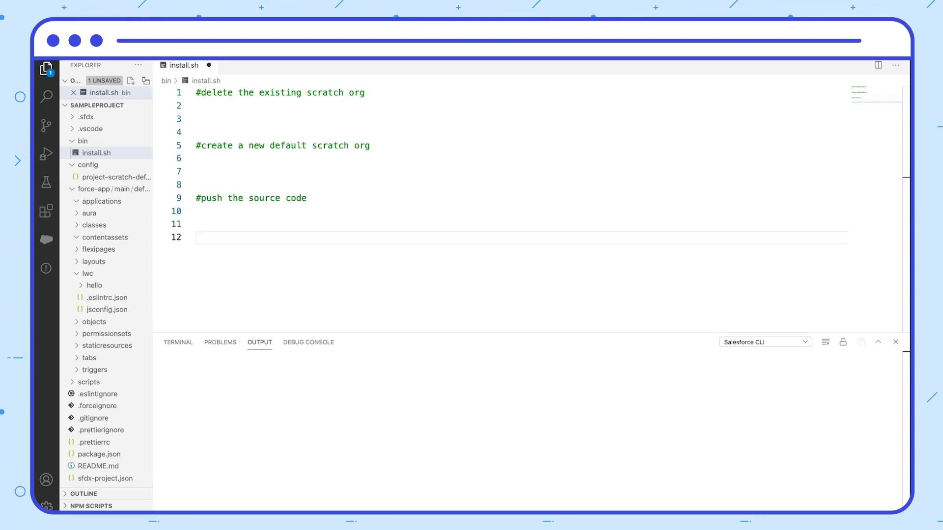
pyautogui.write('#navigate to a page')
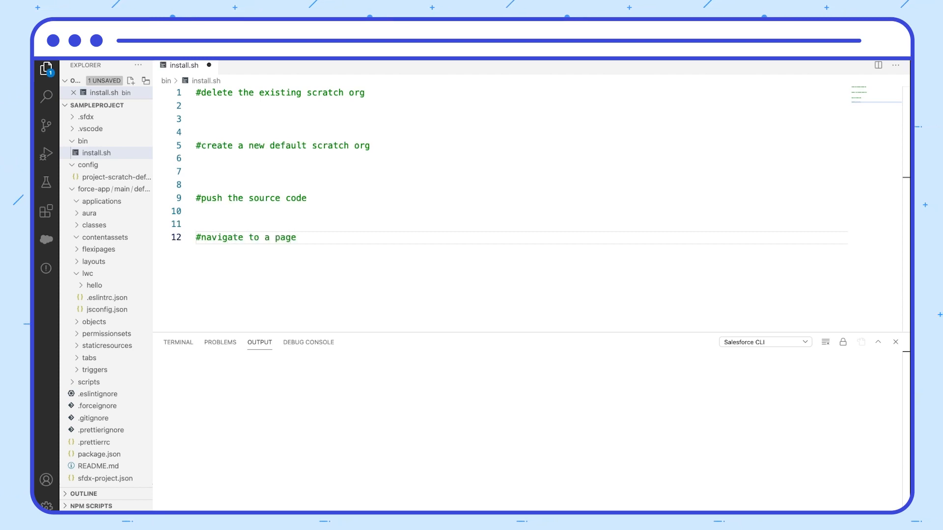
pyautogui.press('enter')
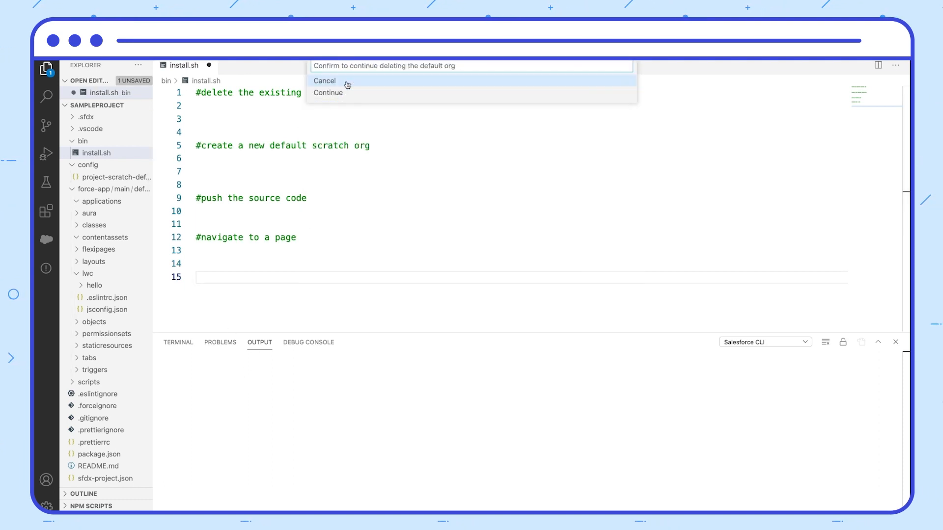
# Step: Delete the default org and write 'sfdx force:org:delete --noprompt -u sample', then create a scratch org from project-scratch-def.json
pyautogui.click(328, 92)
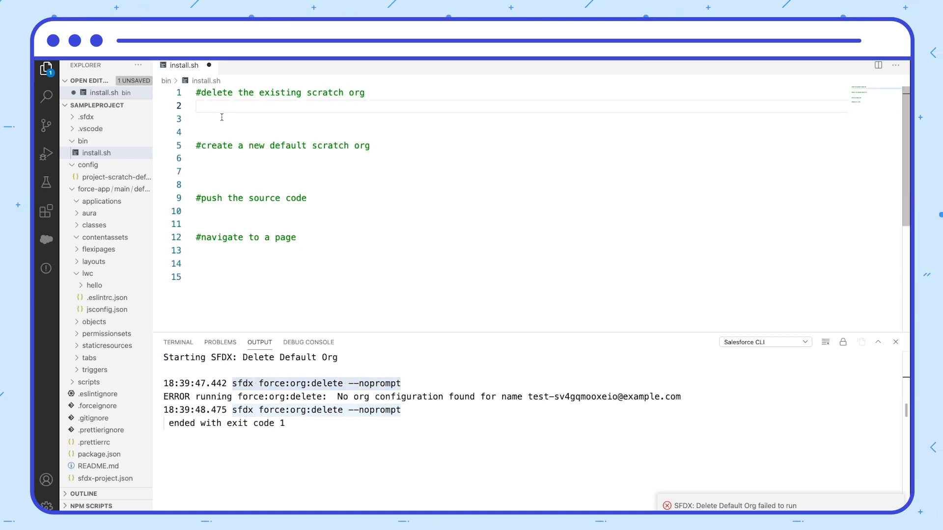
pyautogui.write('sfdx force:org:delete --noprompt -u')
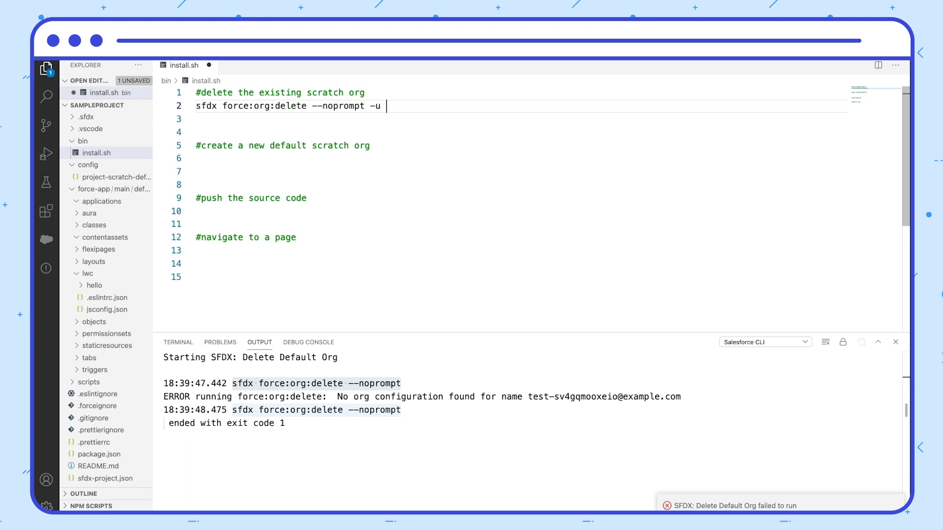
pyautogui.write('sample')
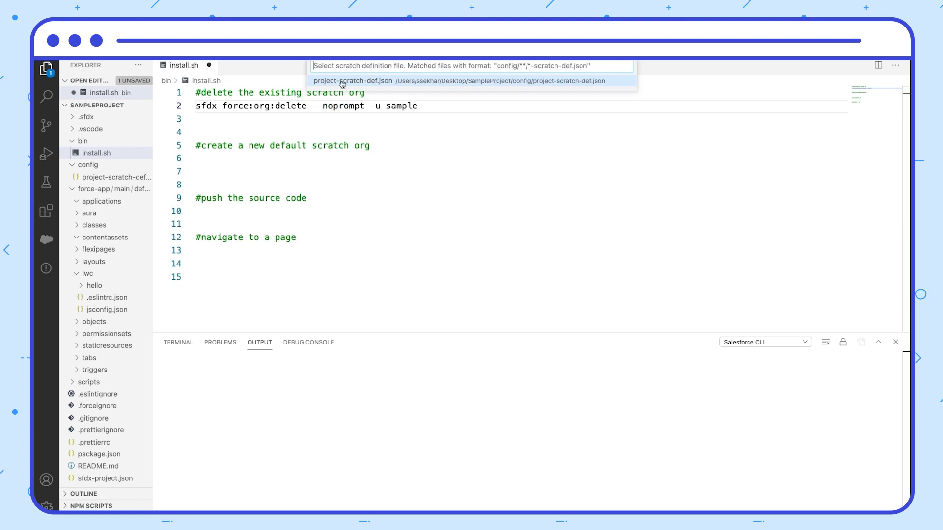
pyautogui.click(352, 80)
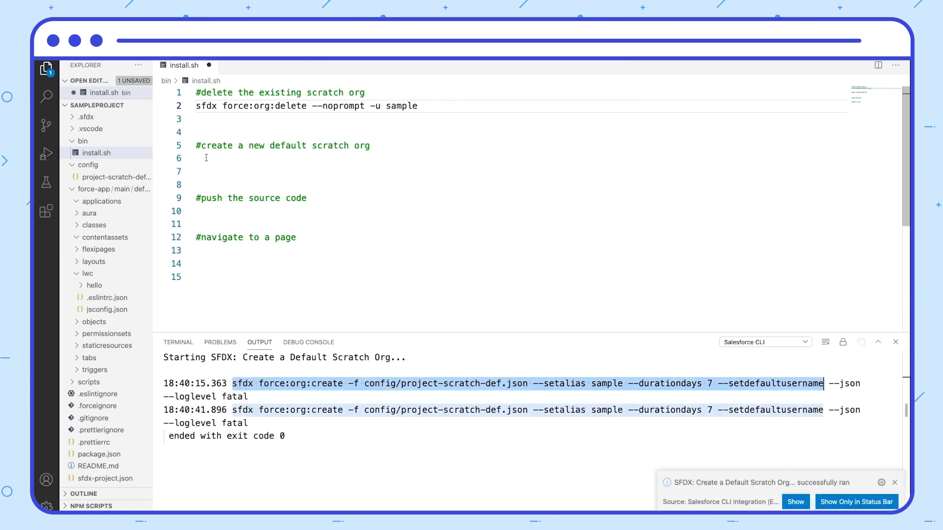
pyautogui.write('p')
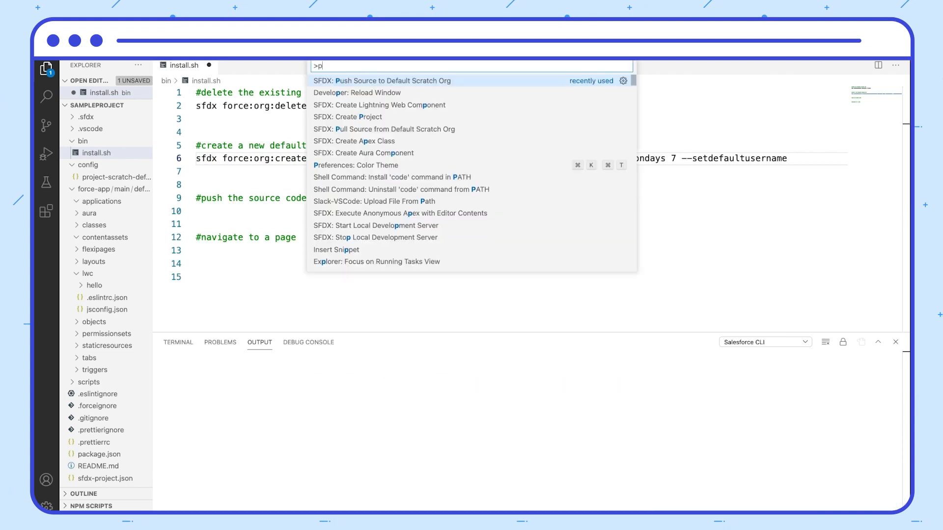
# Step: Push source to the scratch org, write 'sfdx force:source:push', and select the org open command in the output
pyautogui.click(381, 80)
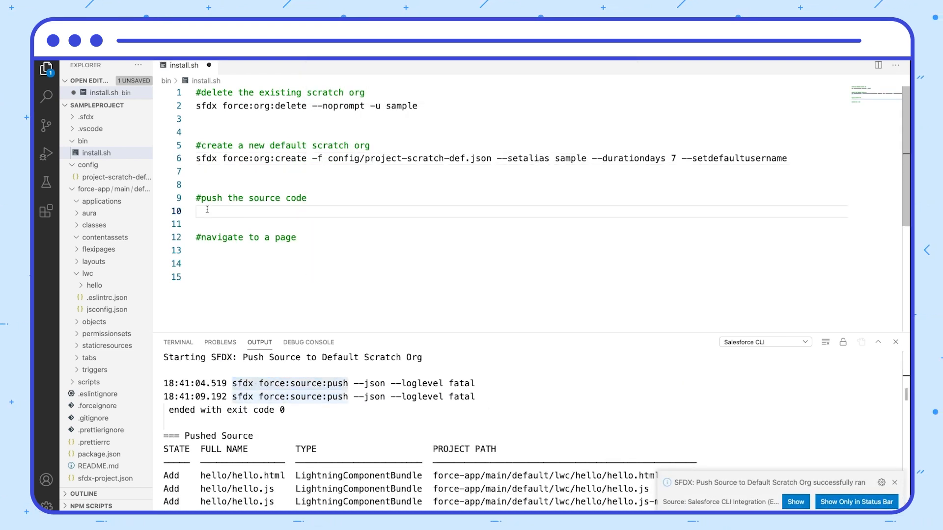
pyautogui.write('sfdx force:source:push')
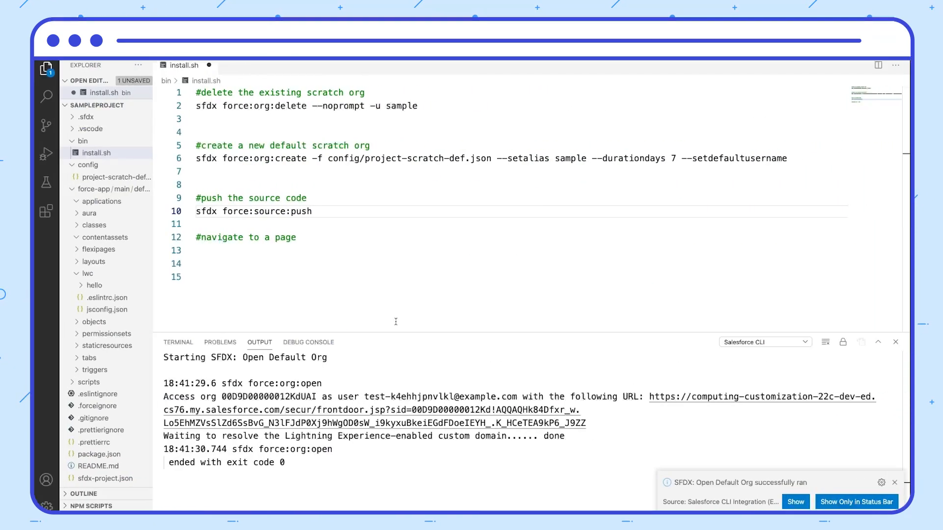
pyautogui.doubleClick(271, 384)
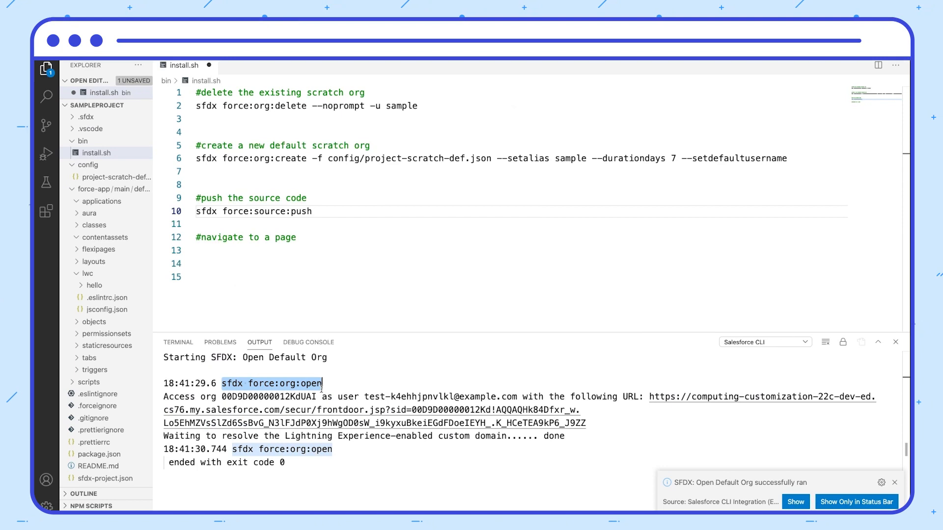
# Step: Write 'sfdx force:org:open -p /lightning/page/home' under the navigate comment, checking the home URL in Chrome
pyautogui.click(204, 251)
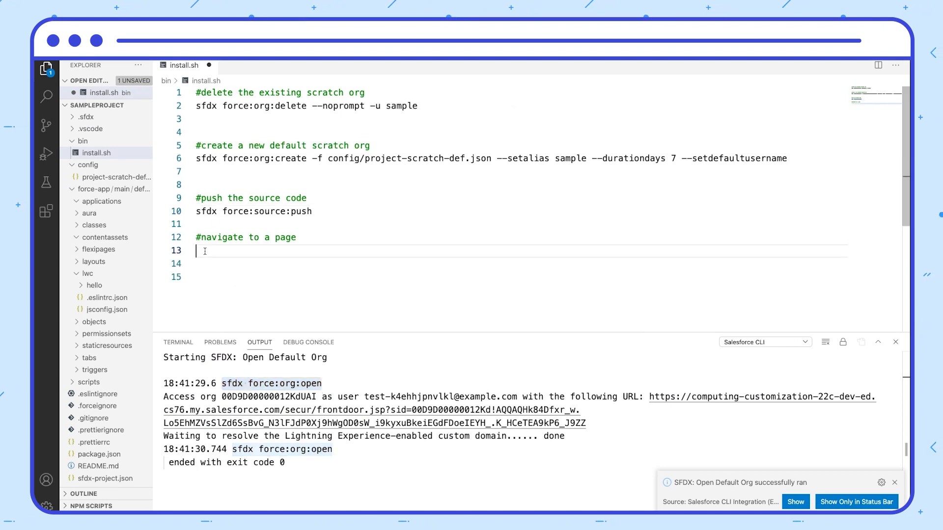
pyautogui.write('sfdx force:org:open')
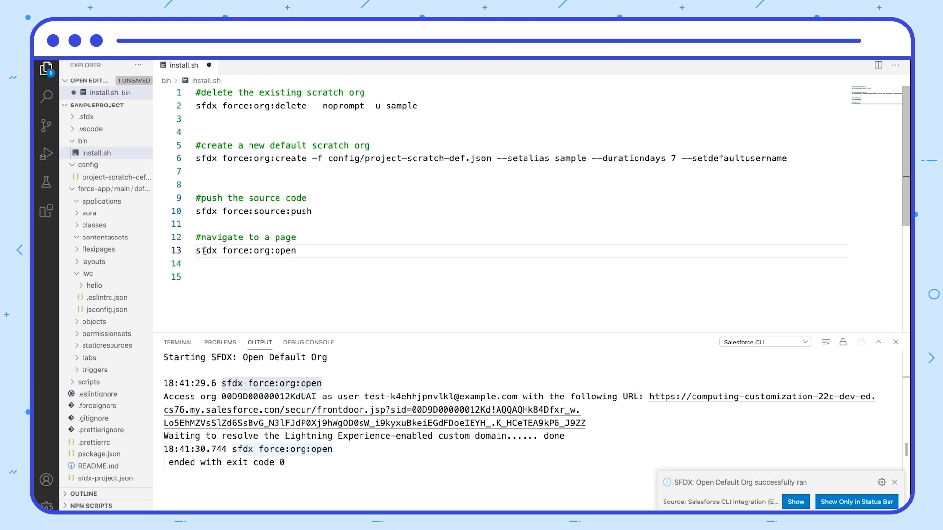
pyautogui.write('-p')
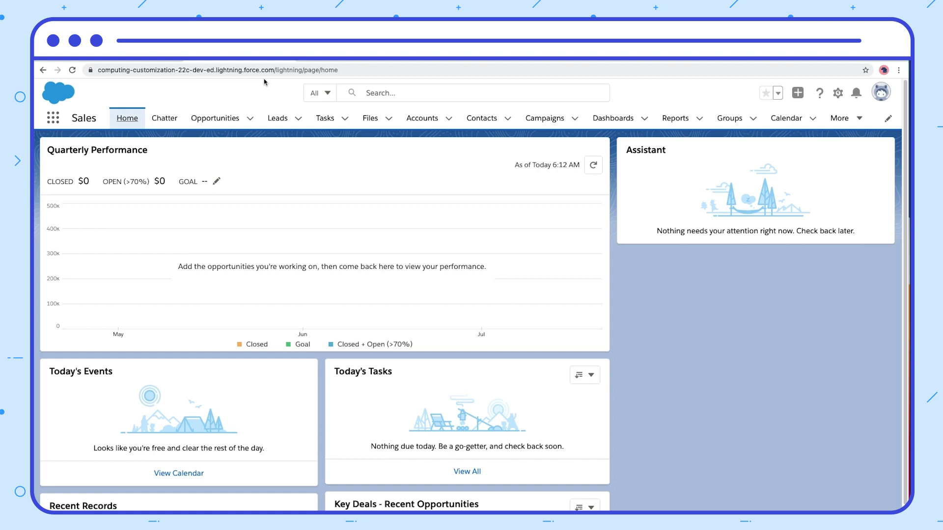
pyautogui.click(226, 70)
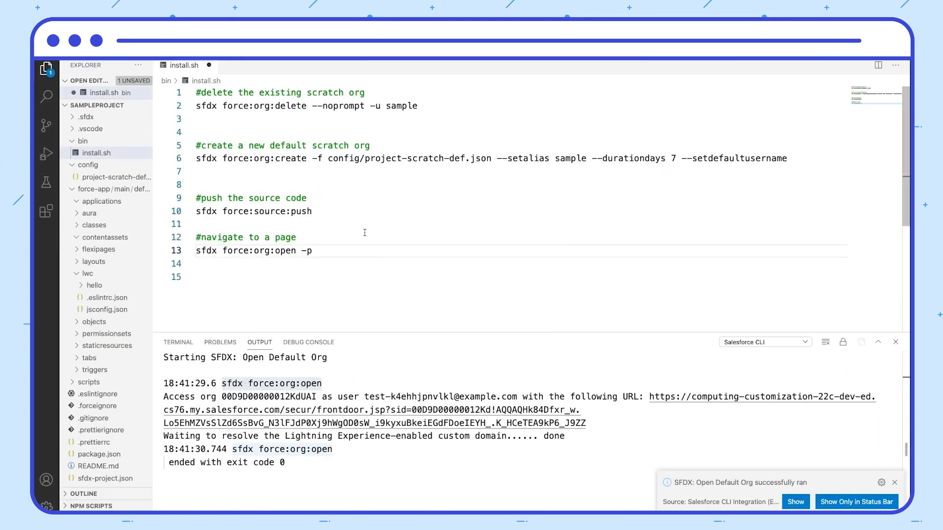
pyautogui.write('/lightning/page/home')
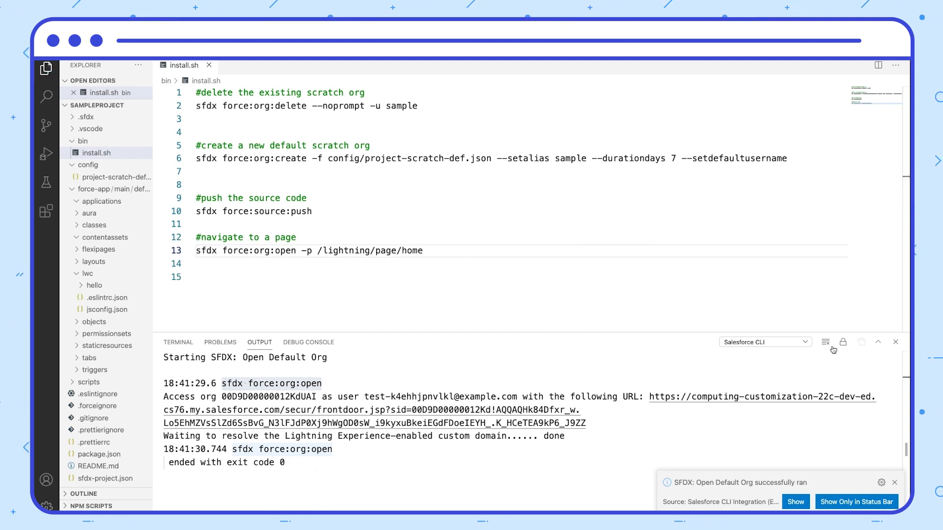
# Step: Save the script and get a shell terminal for the project
pyautogui.click(177, 341)
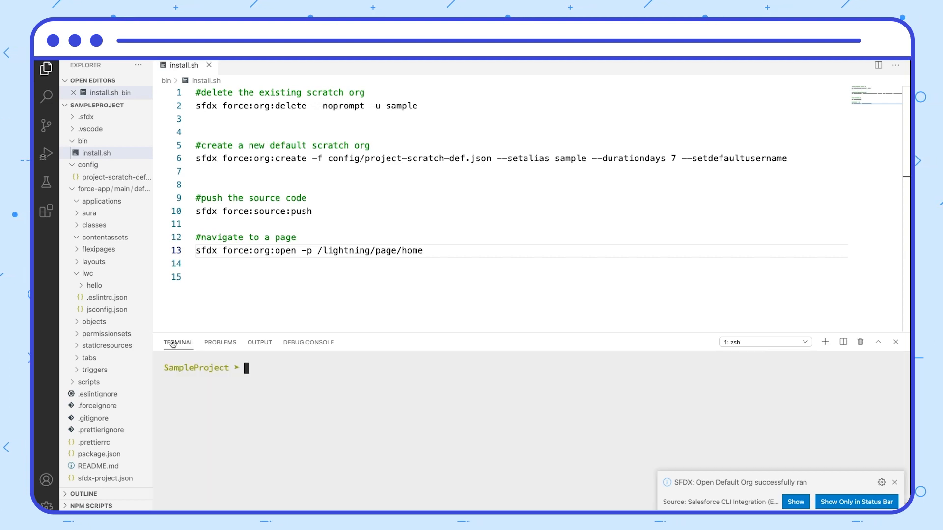
# Step: Make bin/install.sh executable with chmod a+x and run it to open a fresh scratch org
pyautogui.write('chmod a+x')
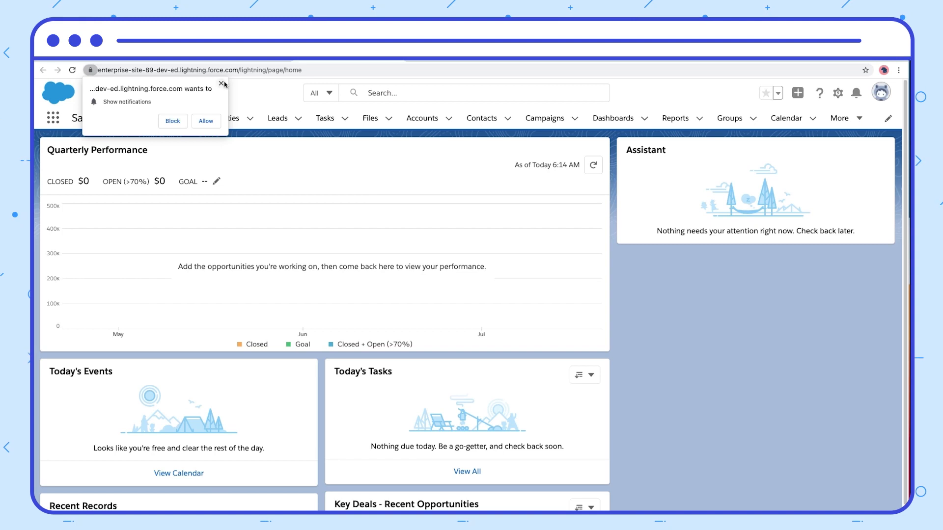
# Step: Dismiss Chrome's 'Show notifications' request on the new scratch org's home page
pyautogui.click(223, 83)
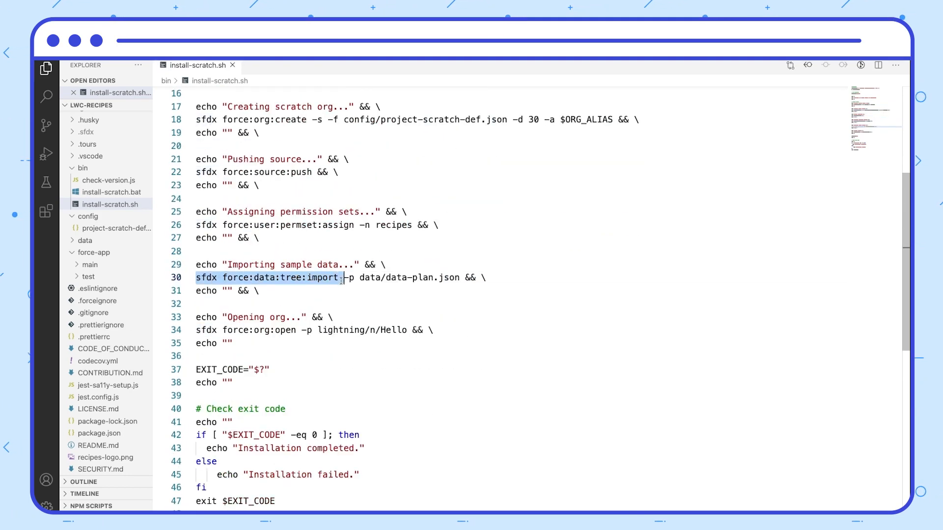
# Step: Review install-scratch.sh and select the lightning/n/Hello path in its org open line
pyautogui.scroll(-3)
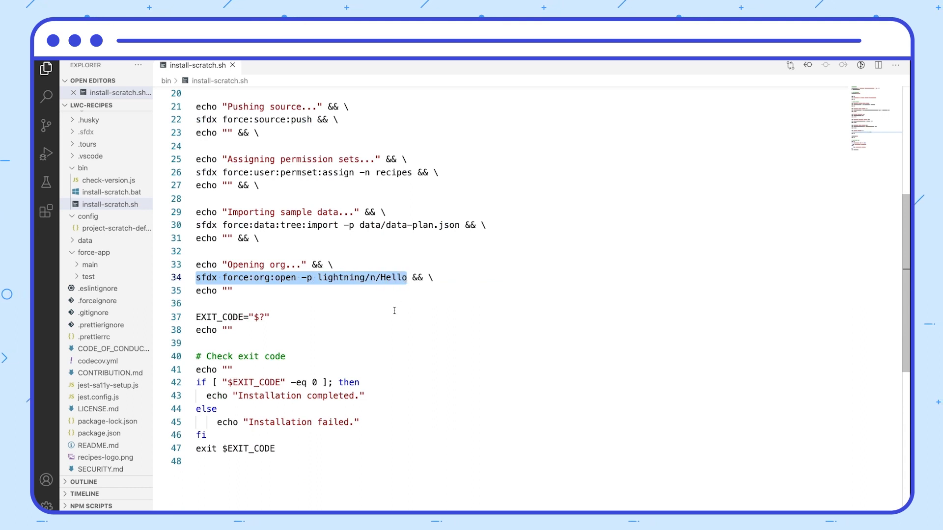
pyautogui.doubleClick(338, 277)
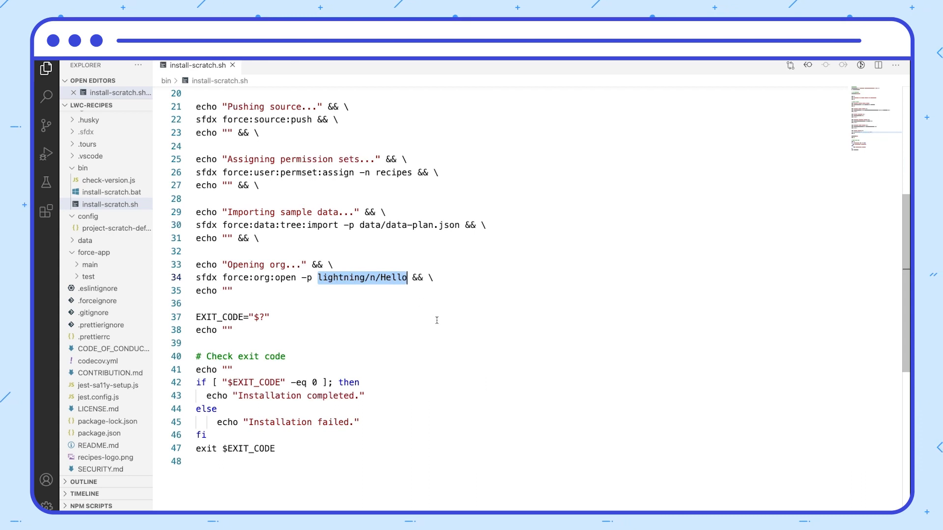
pyautogui.moveTo(415, 358)
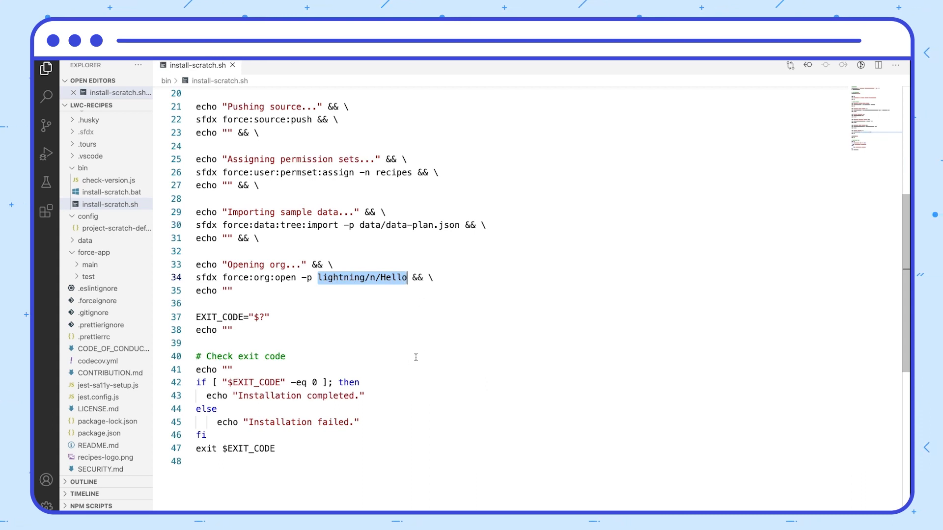